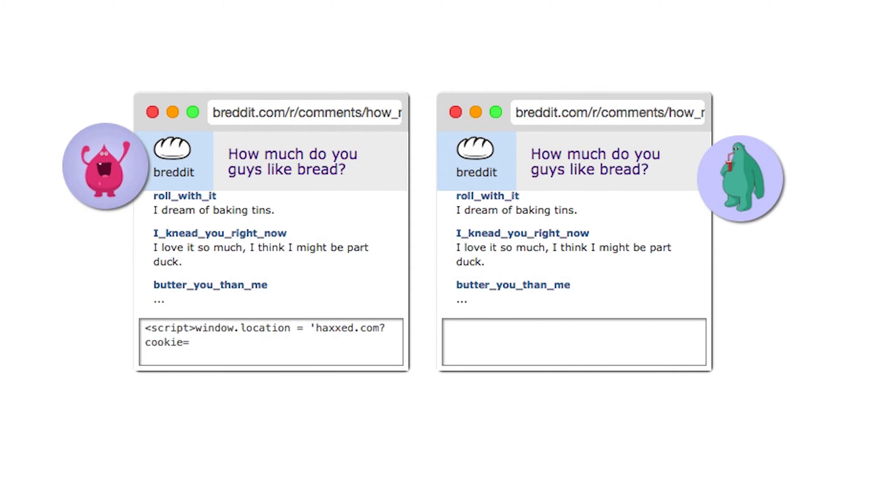
type("' + document.cookie</script>")
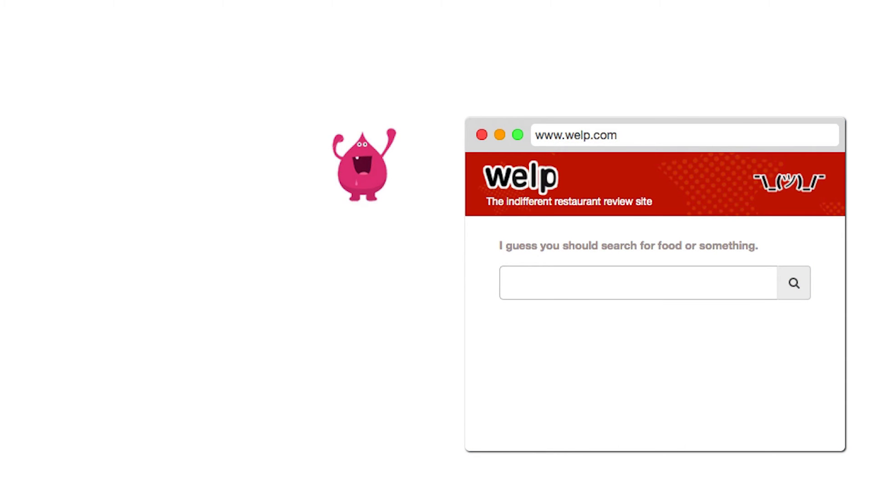
type("tacos")
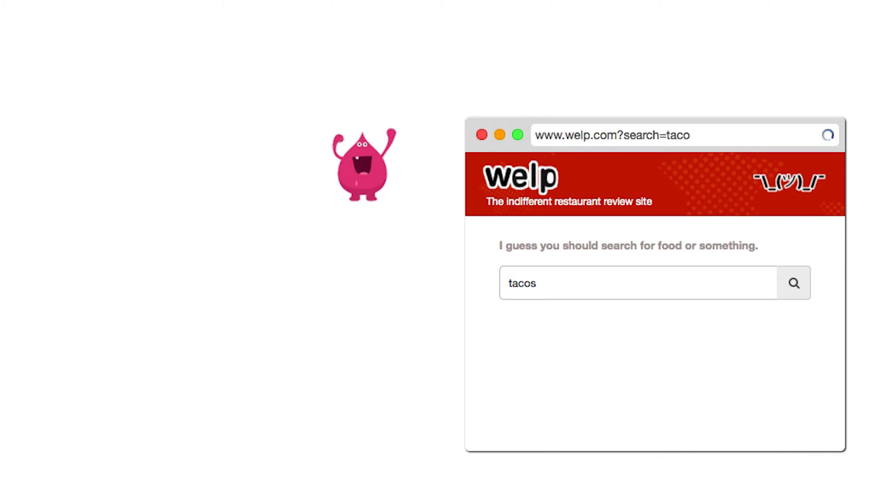
left_click(793, 282)
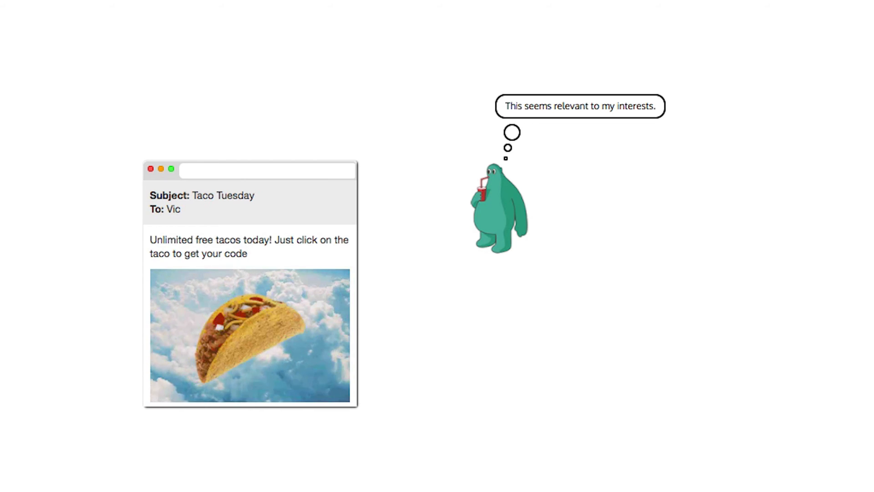
left_click(250, 334)
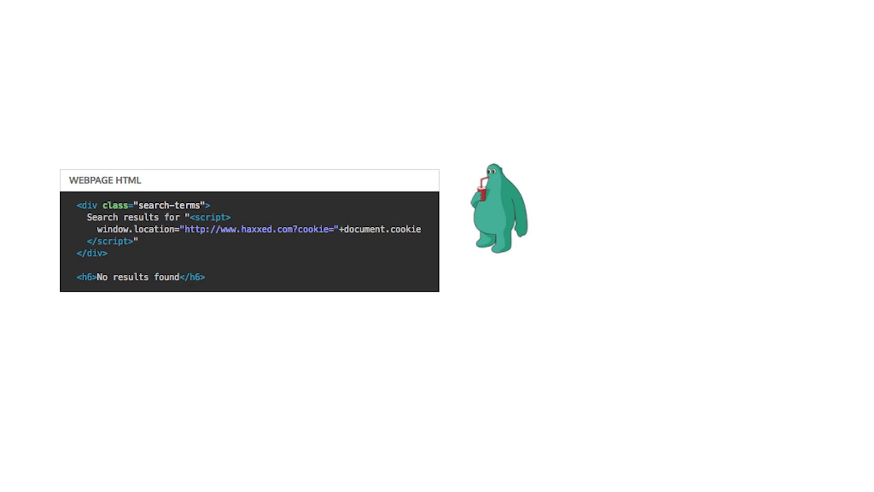